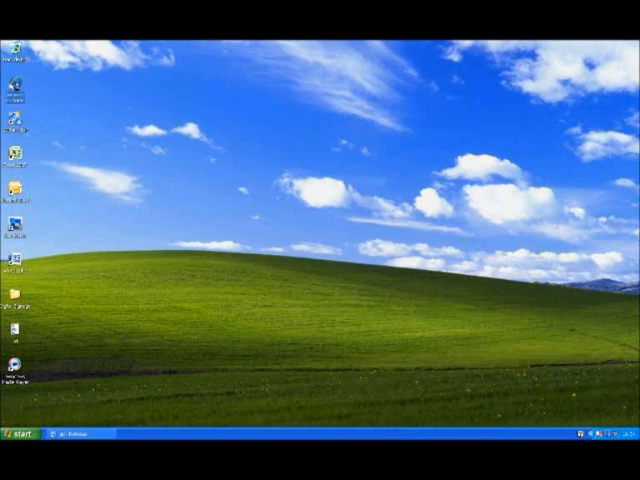
mouse_move(18, 78)
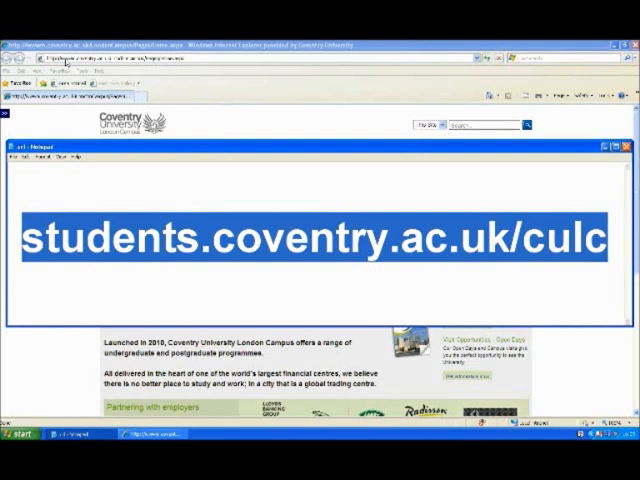
Go to students.coventry.ac.uk/culc and enter the username and password to sign in
left_click(621, 149)
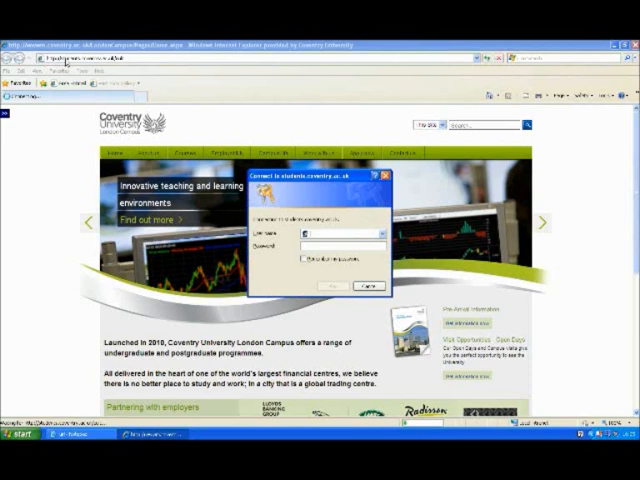
mouse_move(364, 198)
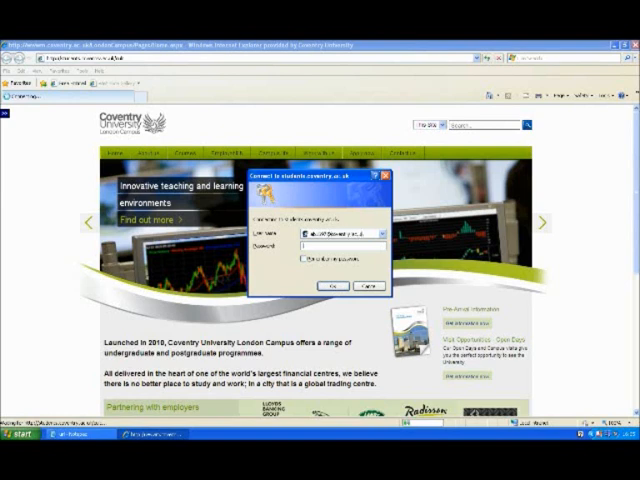
type("password")
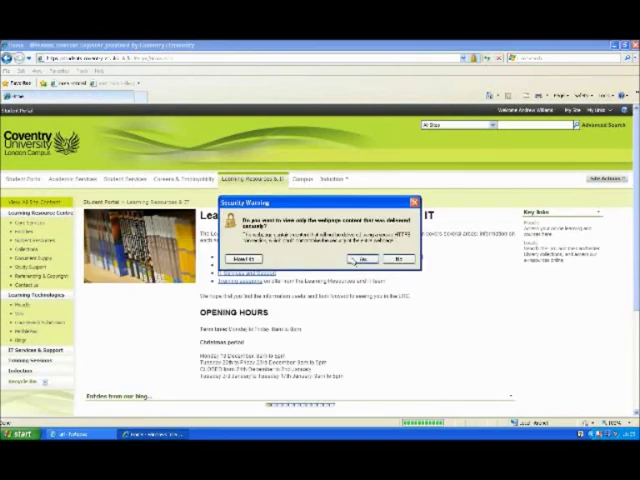
Answer the secure content warning on the Learning Resources & IT page
left_click(364, 259)
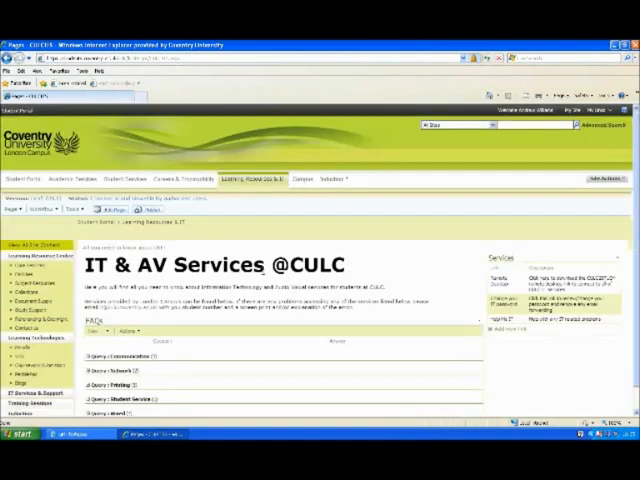
mouse_move(375, 257)
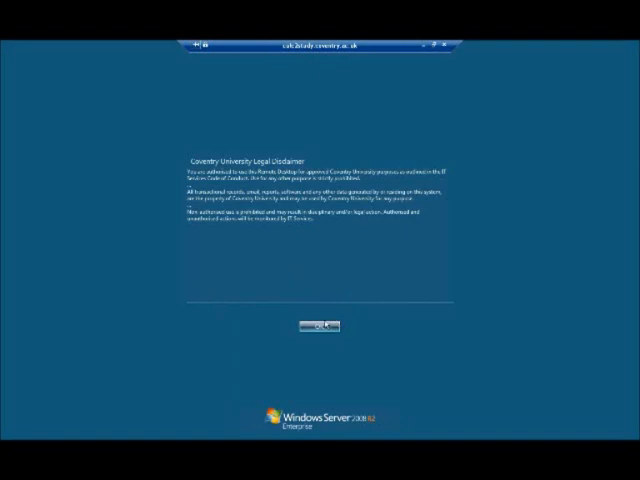
Accept the legal disclaimer and log on to the remote server as 'will' with the password
left_click(315, 327)
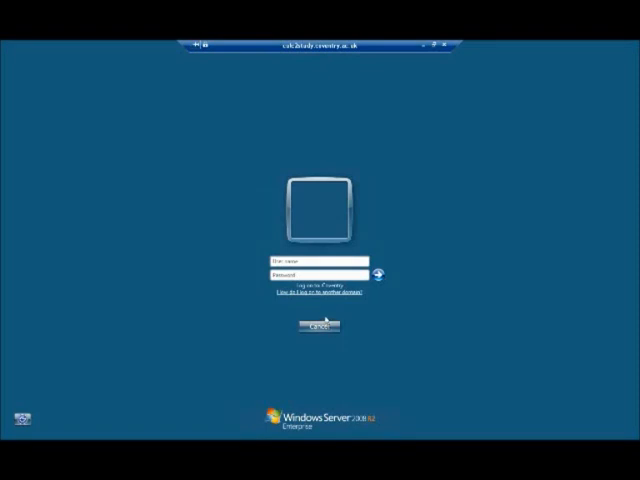
mouse_move(307, 339)
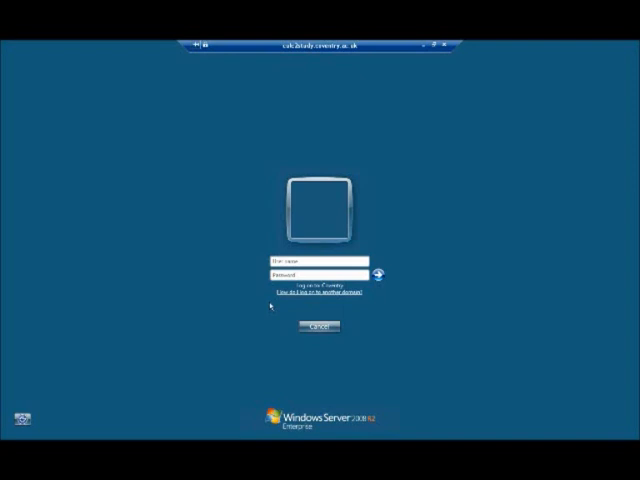
type("will")
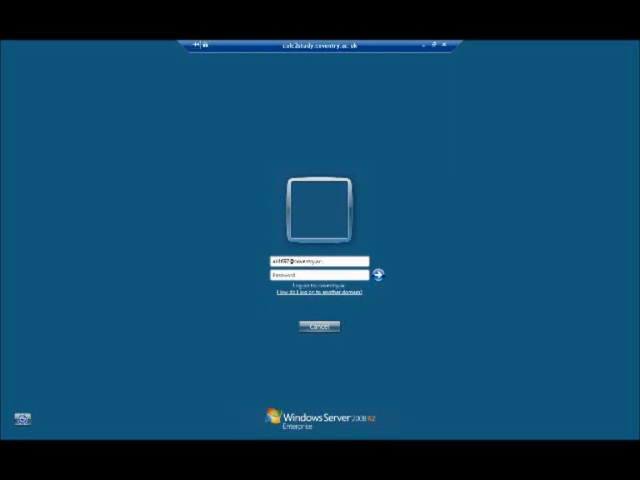
type("•")
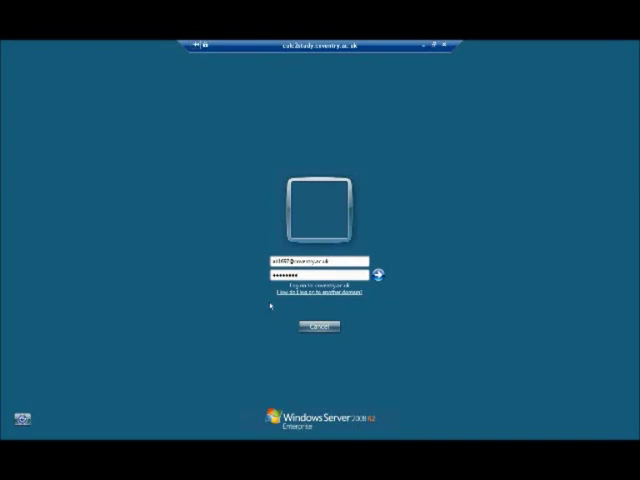
left_click(386, 272)
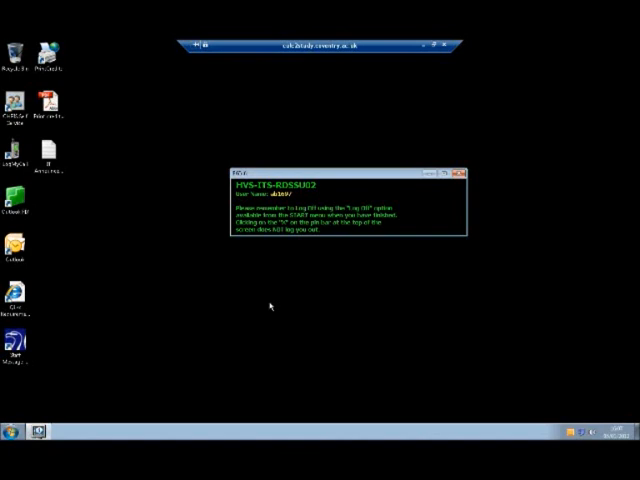
mouse_move(246, 292)
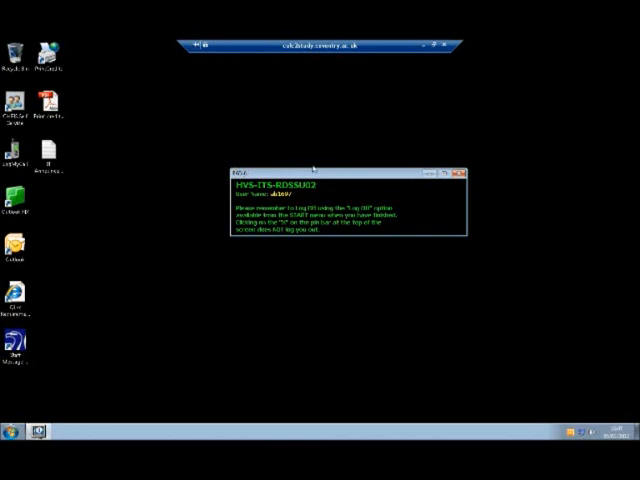
mouse_move(457, 168)
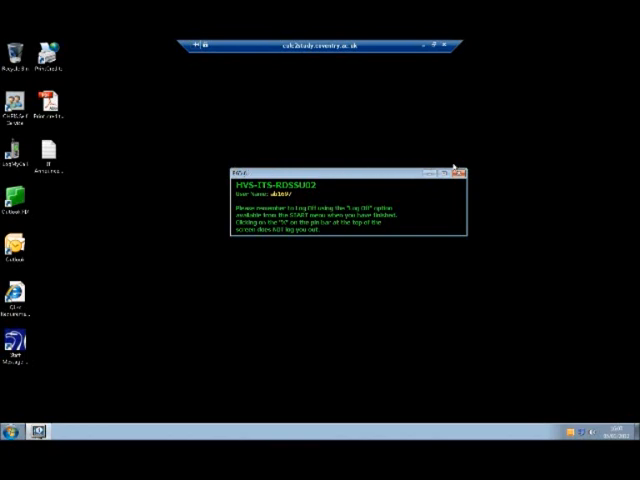
mouse_move(475, 219)
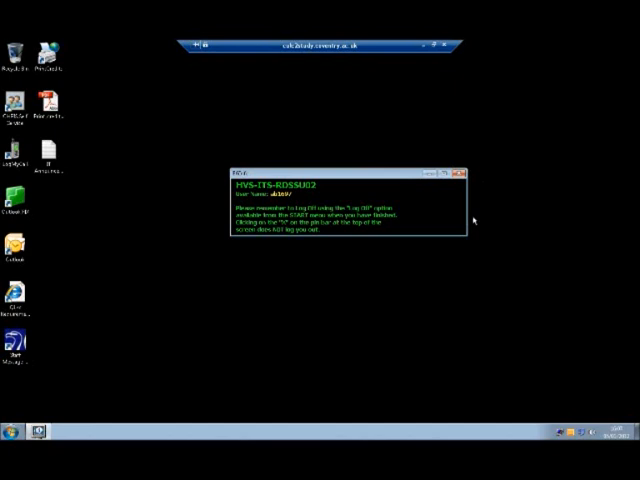
mouse_move(475, 220)
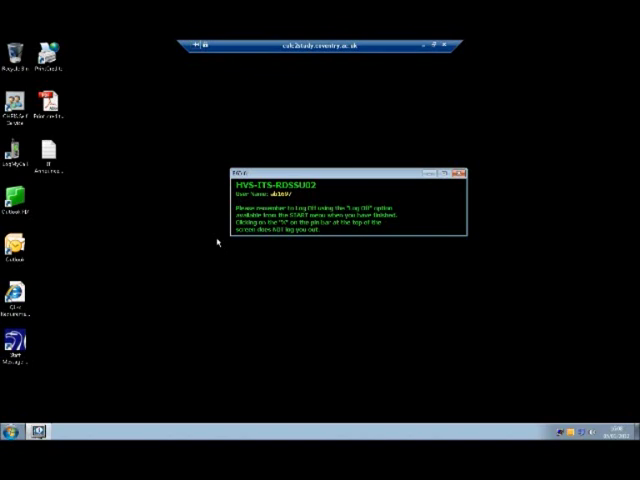
mouse_move(170, 261)
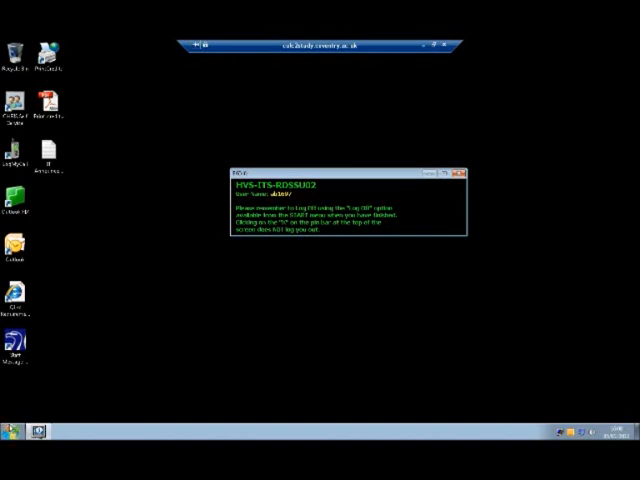
Click the Start button on the remote desktop to begin logging off
left_click(10, 429)
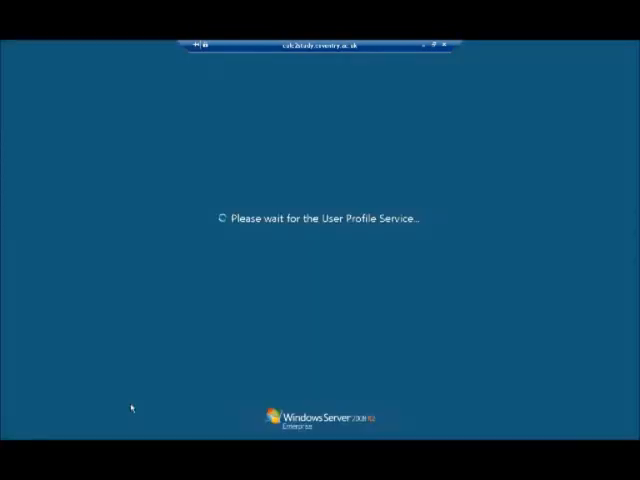
mouse_move(129, 382)
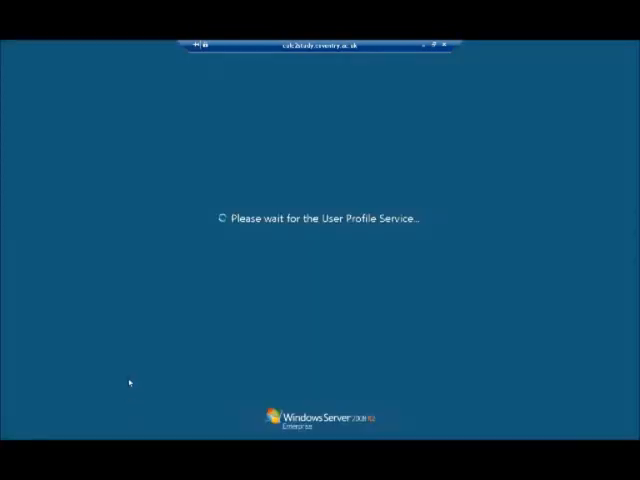